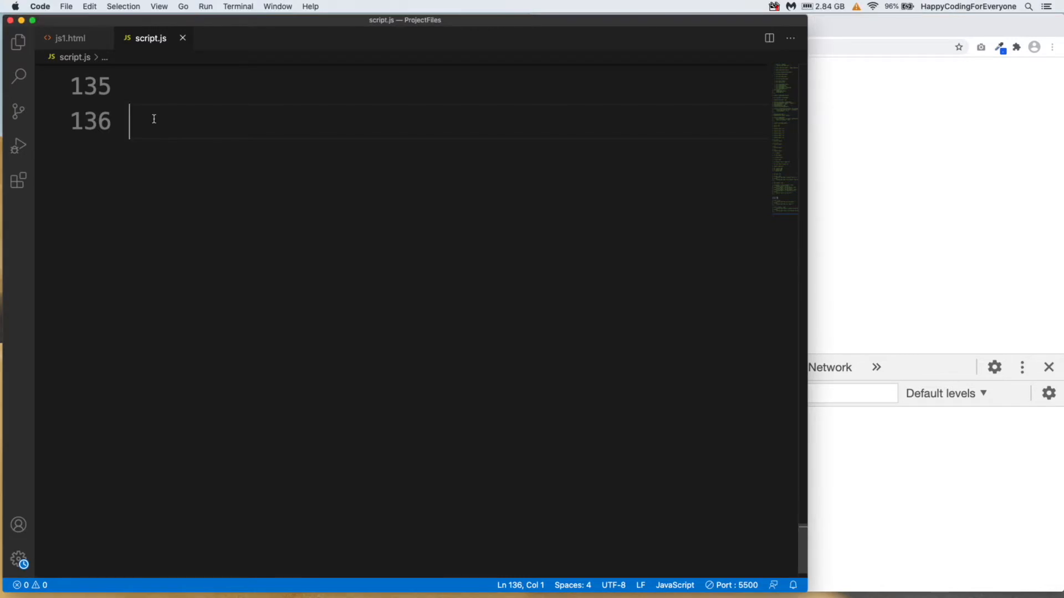
Declare let grade = 'A'; and start a new line below it.
{"action": "type", "text": "let gra"}
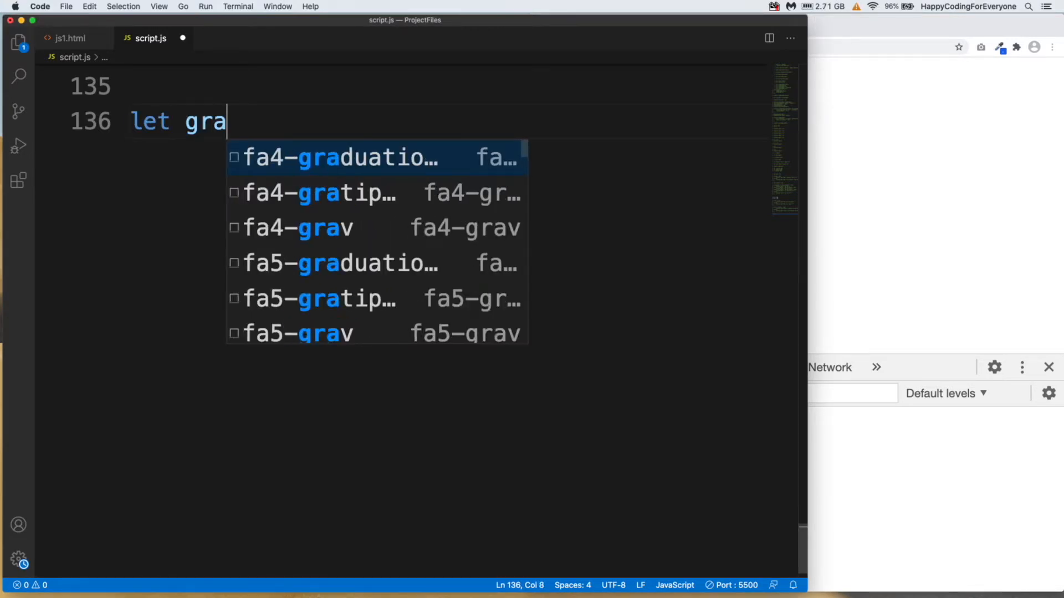
{"action": "type", "text": "de = 'A';"}
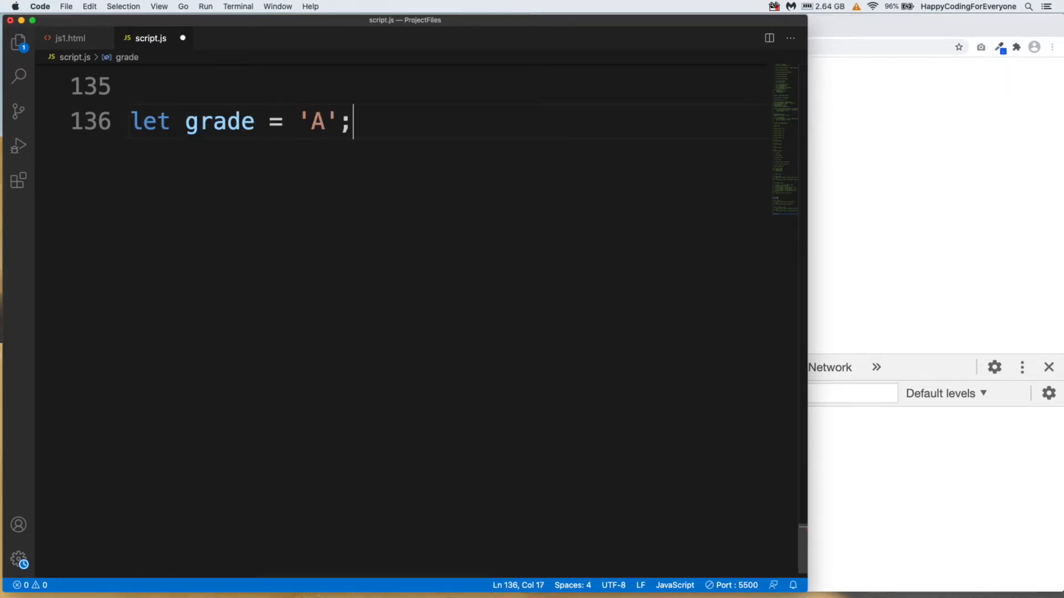
{"action": "key", "text": "enter"}
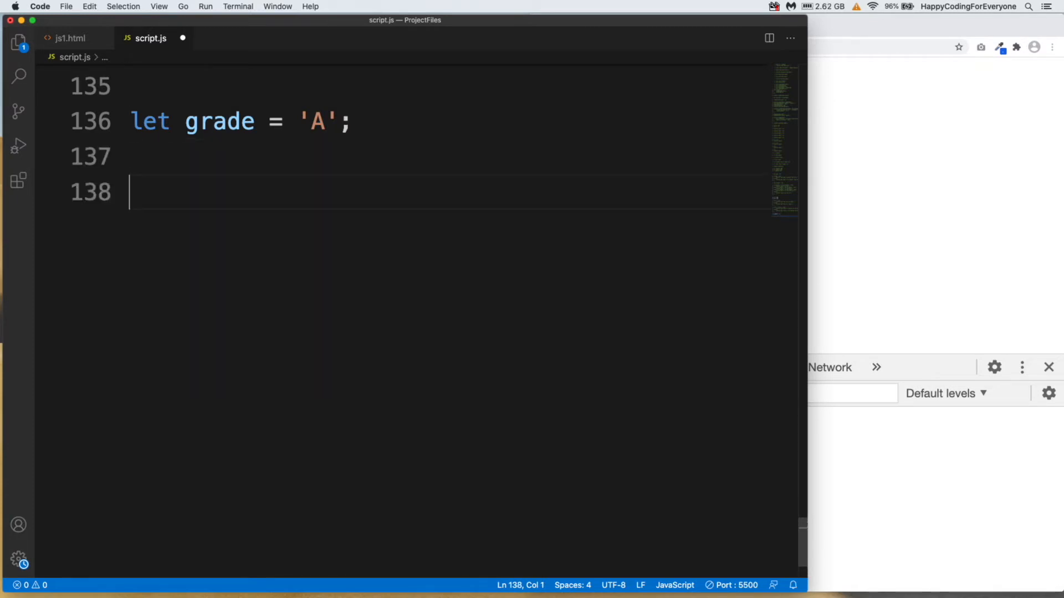
Begin a switch (grade) { } block below the declaration.
{"action": "type", "text": "switch"}
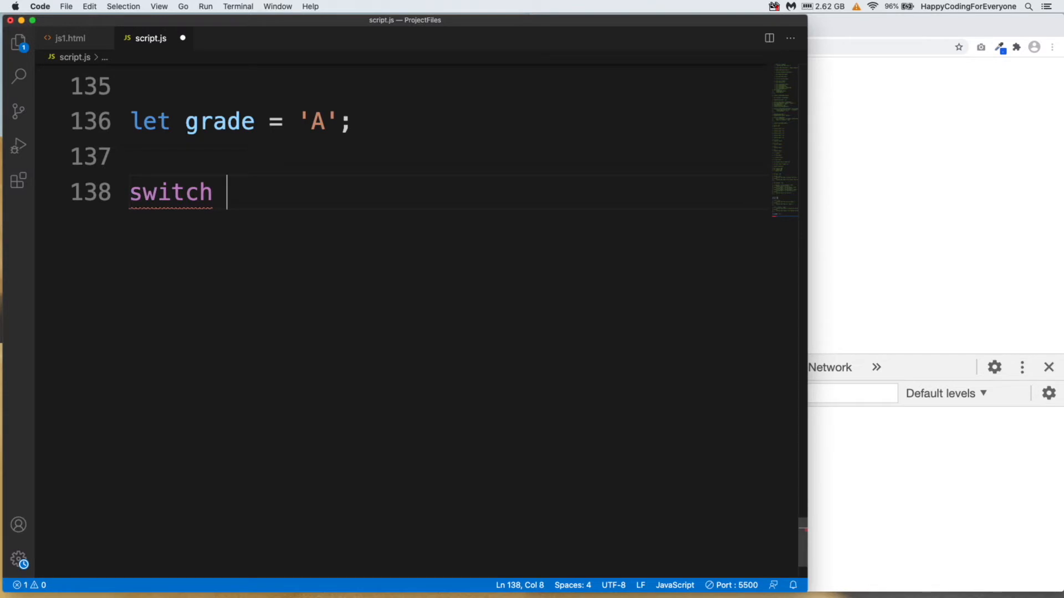
{"action": "type", "text": "("}
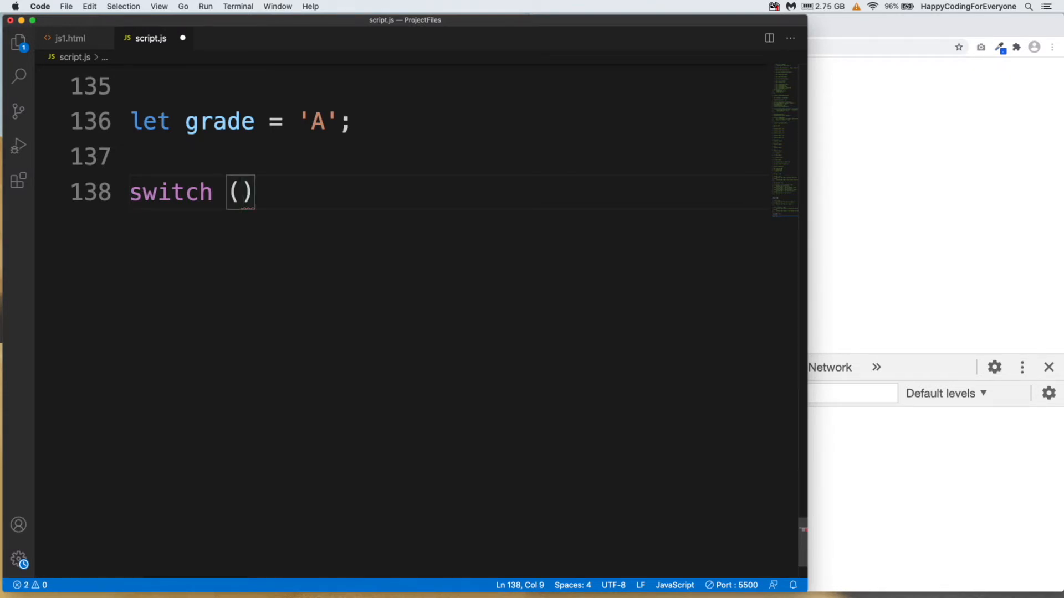
{"action": "type", "text": "grade"}
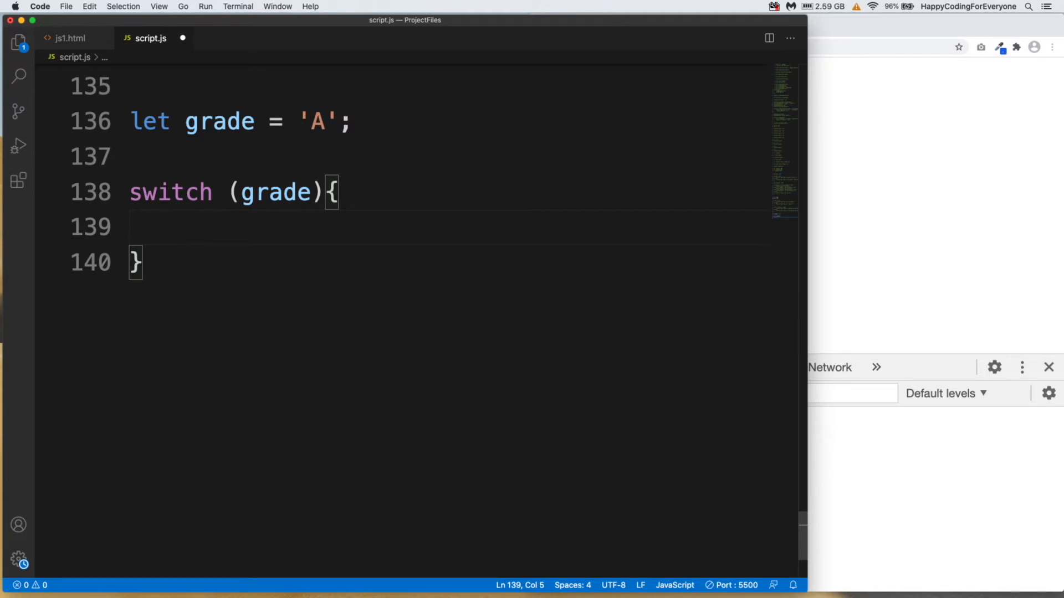
Add case 'A' that logs 'Very Good' and ends with break.
{"action": "type", "text": "case 'A'"}
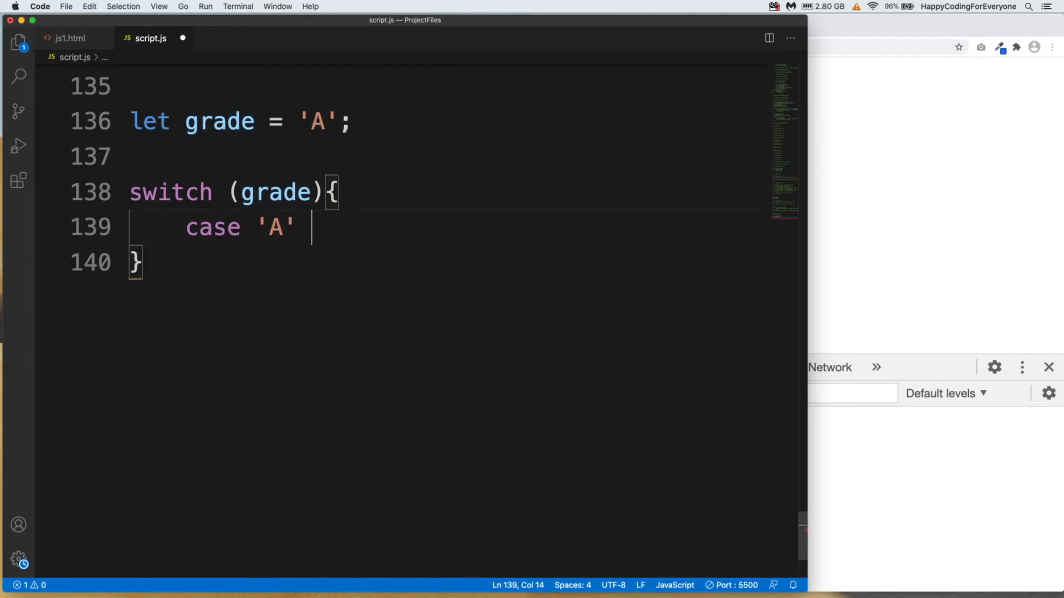
{"action": "type", "text": ": console.log('Ve"}
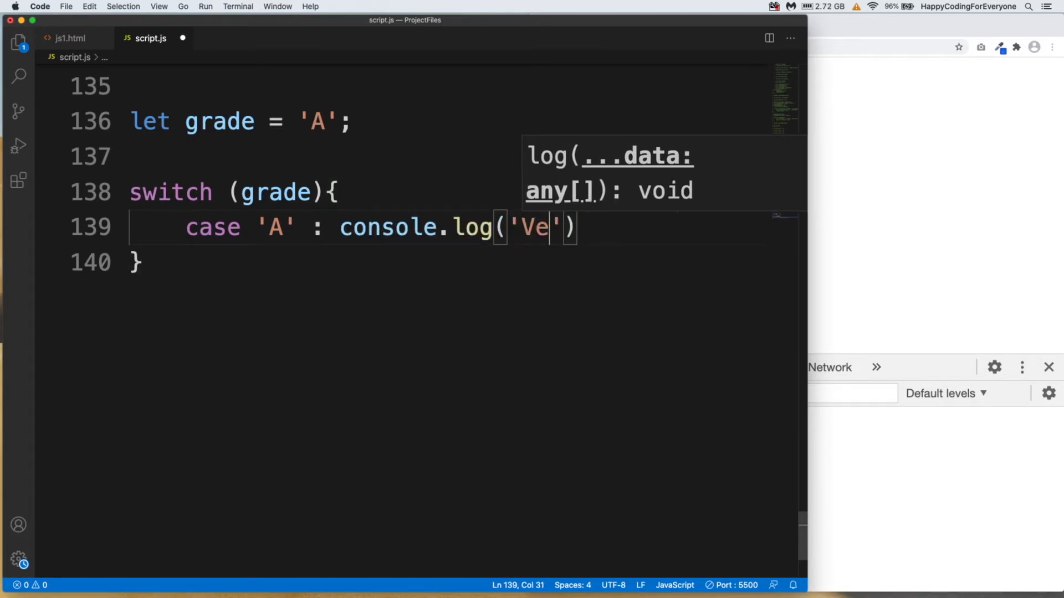
{"action": "type", "text": "ry Good"}
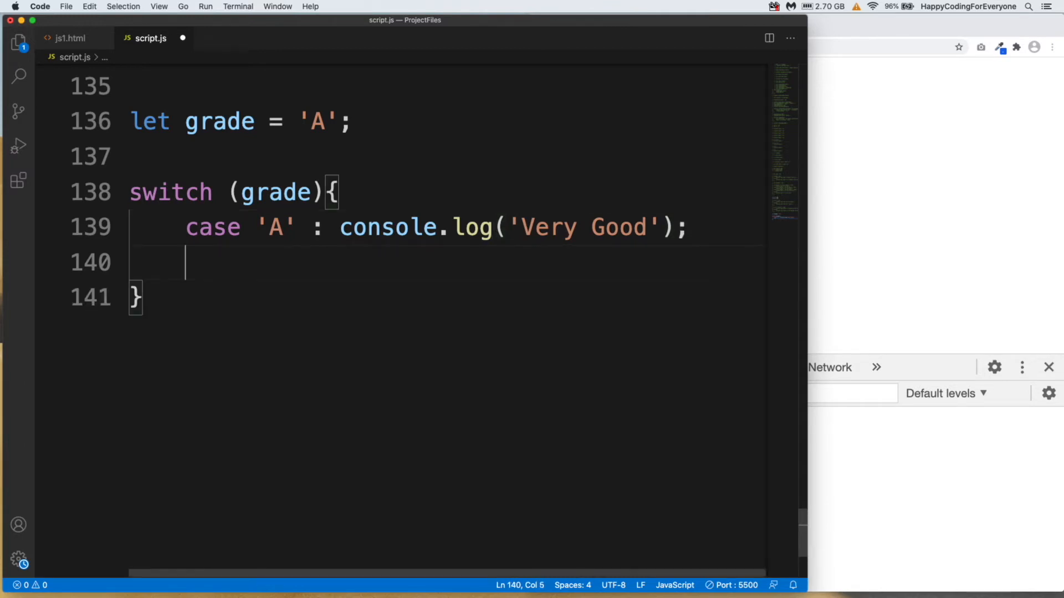
{"action": "type", "text": "break;"}
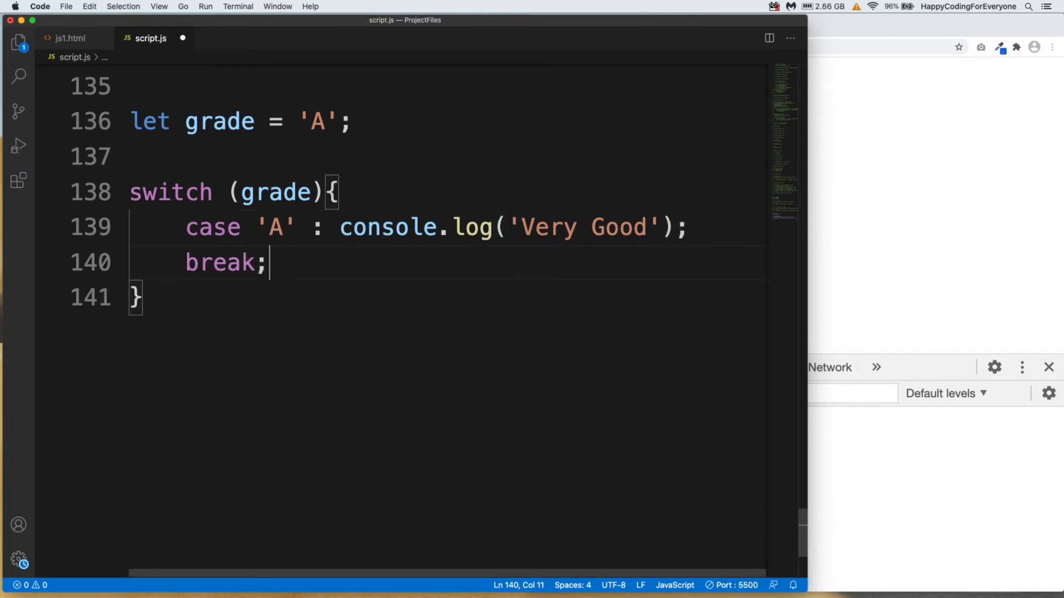
{"action": "double_click", "coordinate": [218, 122]}
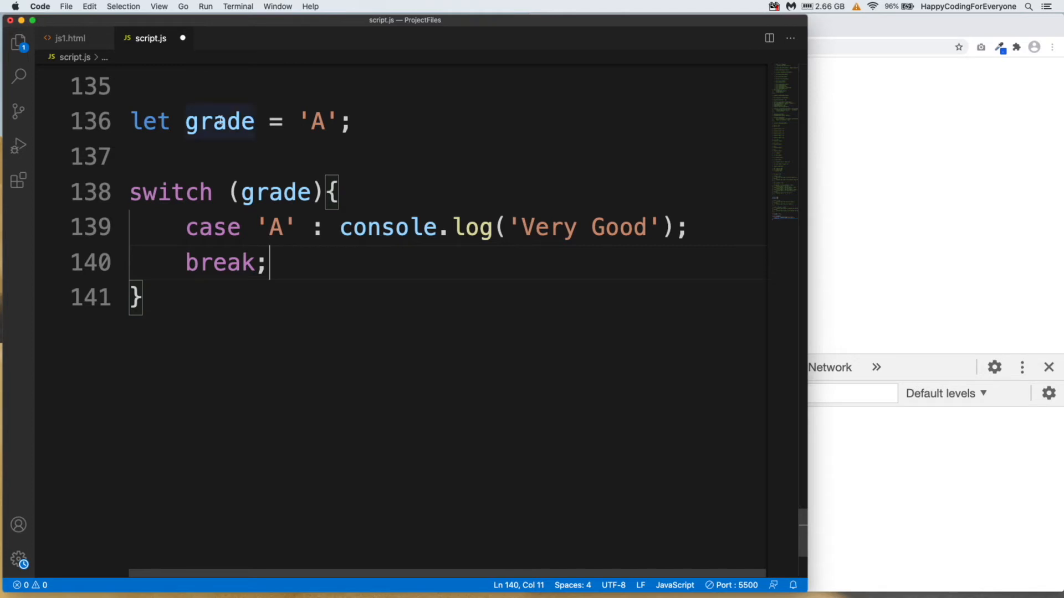
{"action": "double_click", "coordinate": [316, 121]}
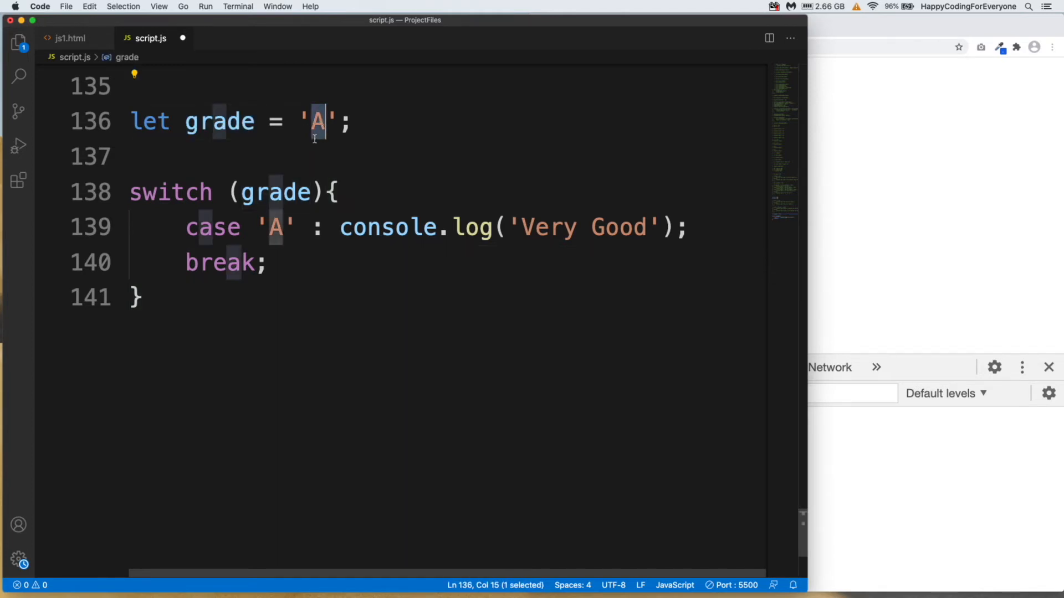
{"action": "left_click_drag", "start_coordinate": [185, 227], "coordinate": [494, 228]}
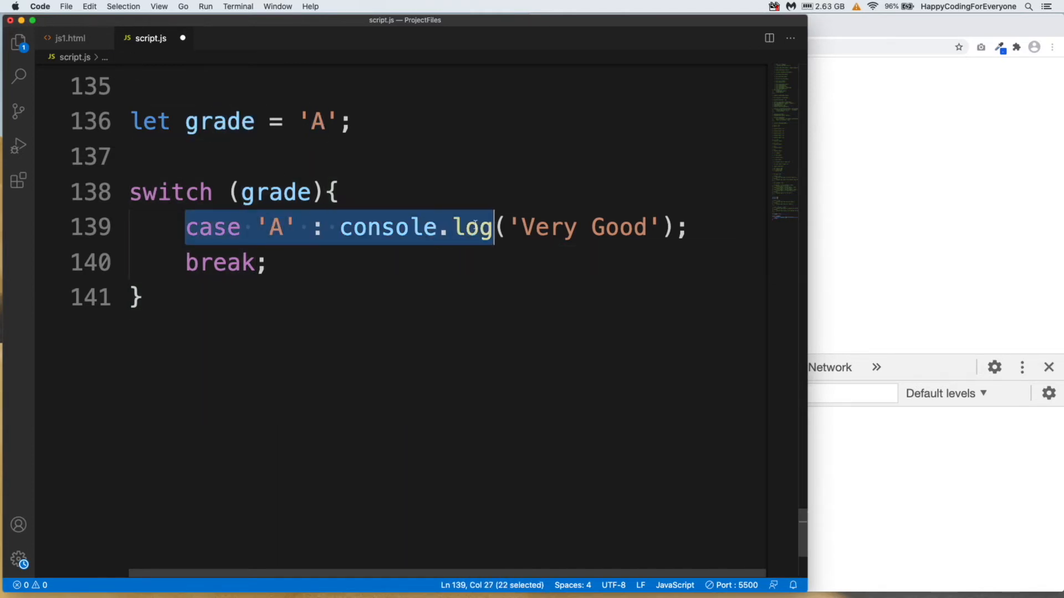
{"action": "left_click_drag", "start_coordinate": [495, 227], "coordinate": [685, 227]}
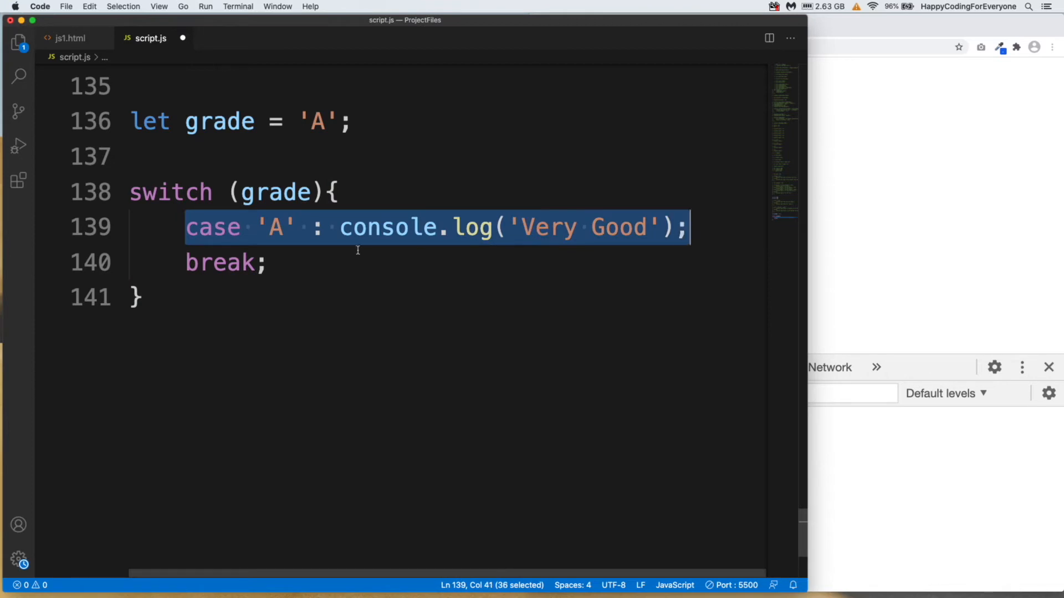
{"action": "left_click", "coordinate": [269, 263]}
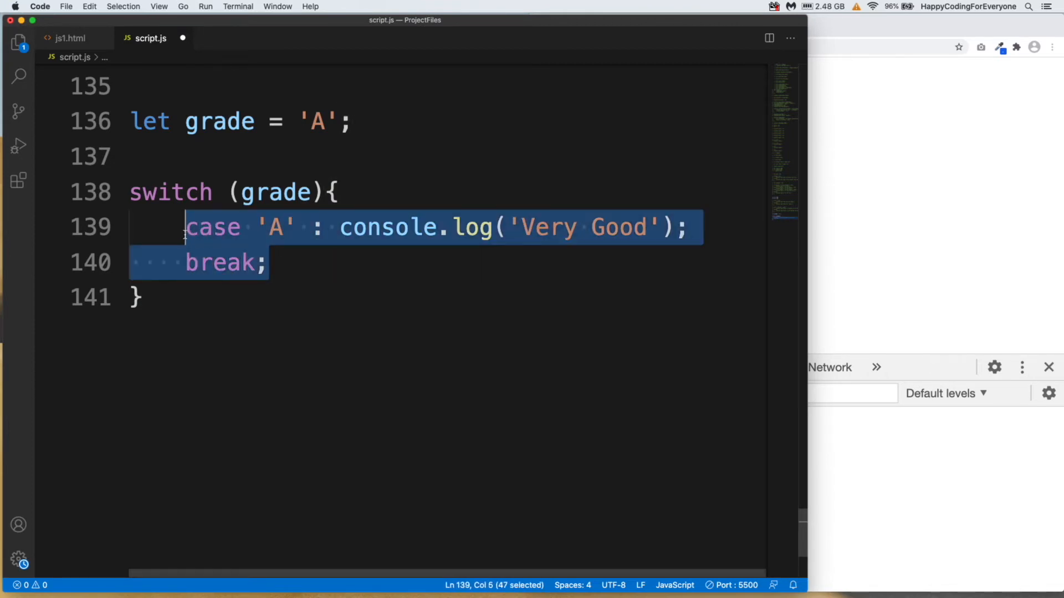
Add case 'B' logging ' Good' and case 'C' logging 'Passed', each with break, and save.
{"action": "left_click", "coordinate": [285, 264]}
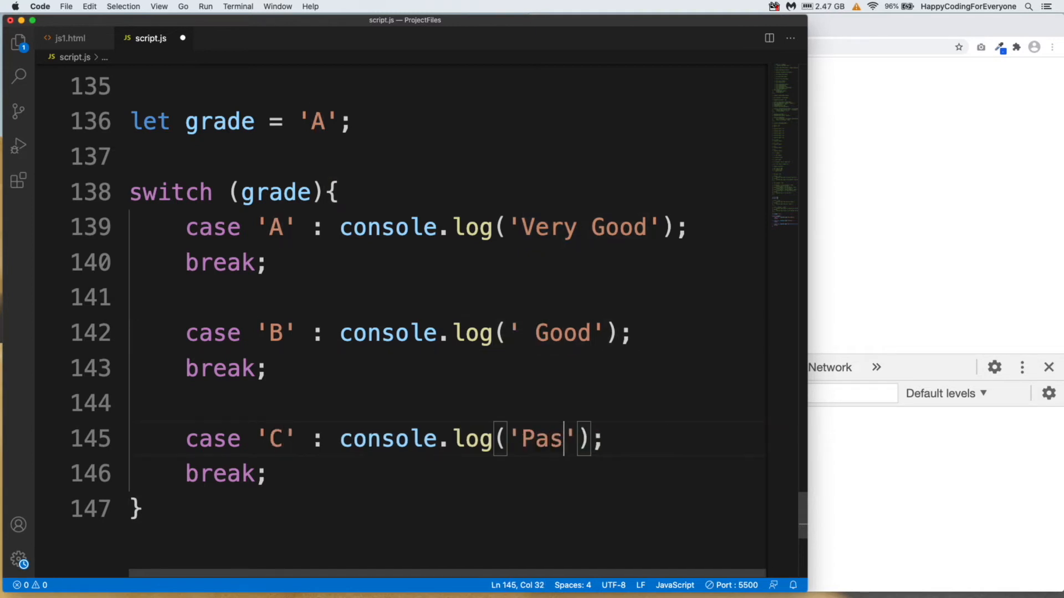
{"action": "type", "text": "sed"}
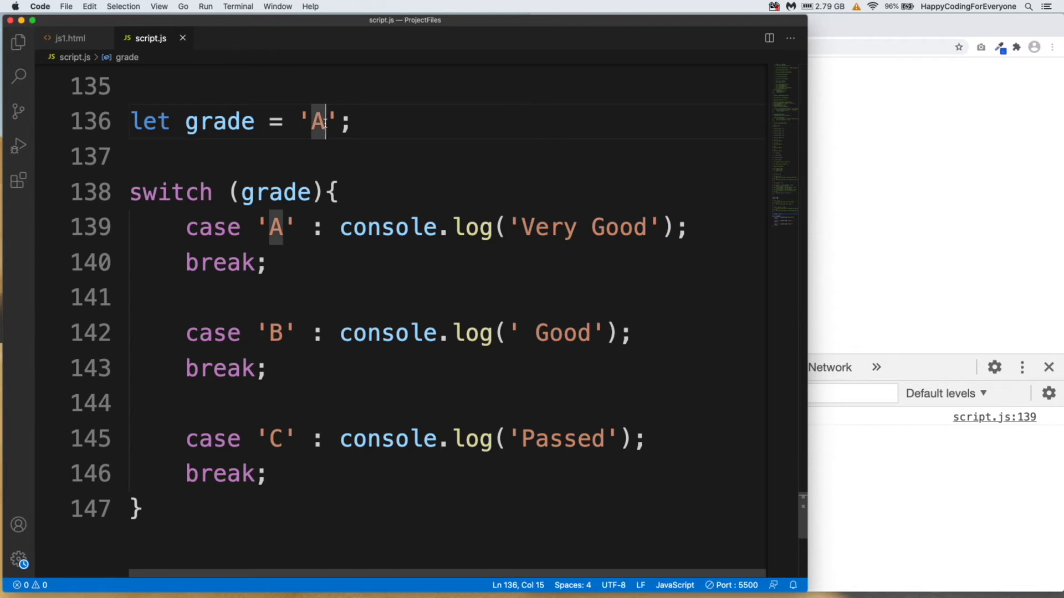
Set grade to 'C', confirm the Chrome console prints Passed, and return to the editor.
{"action": "type", "text": "C"}
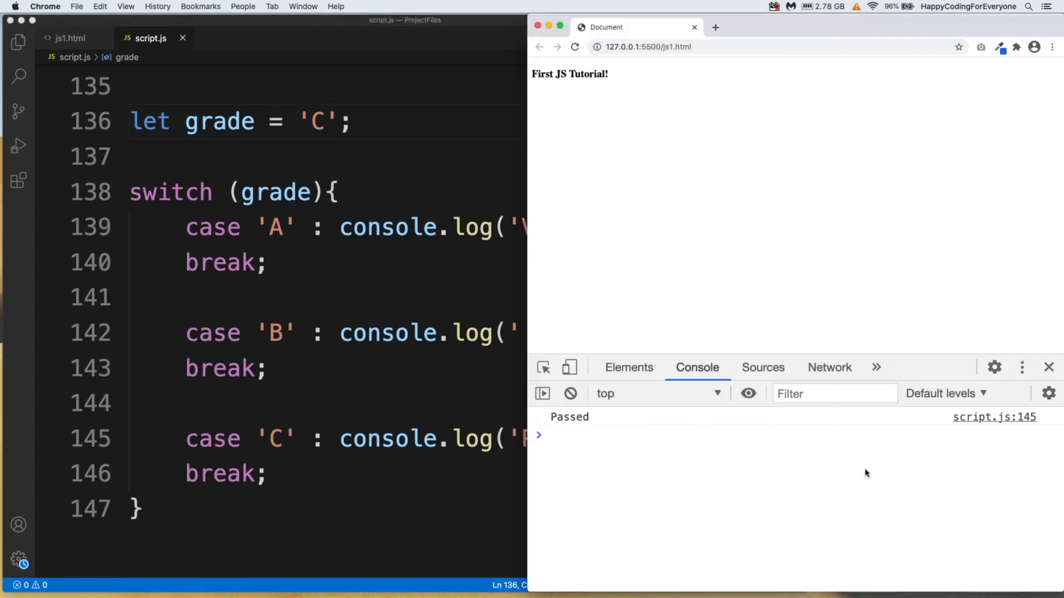
{"action": "double_click", "coordinate": [568, 416]}
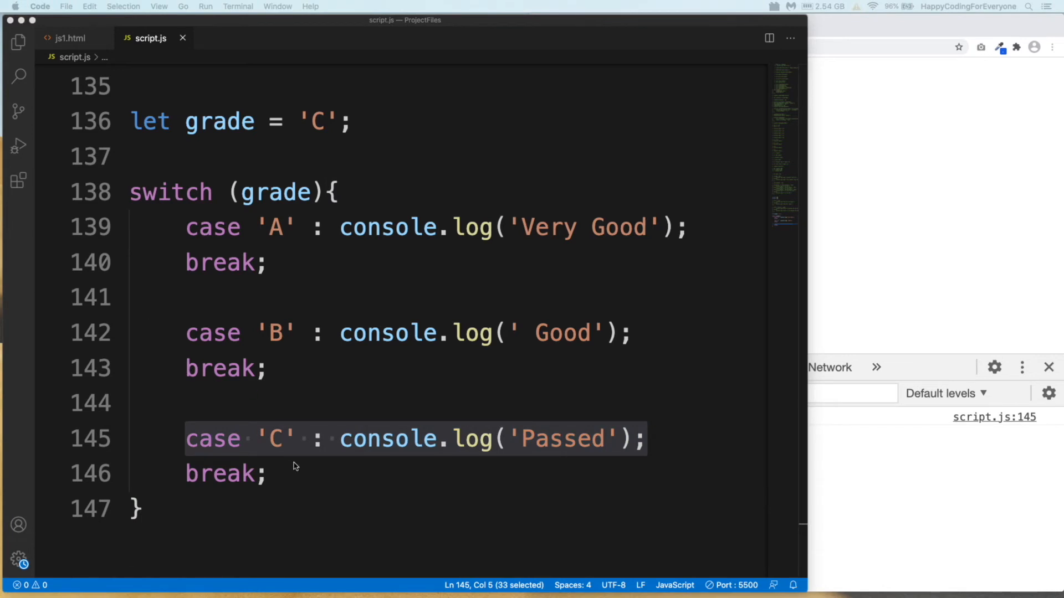
Add a default branch logging 'Please add a valid grade ...'.
{"action": "type", "text": "d"}
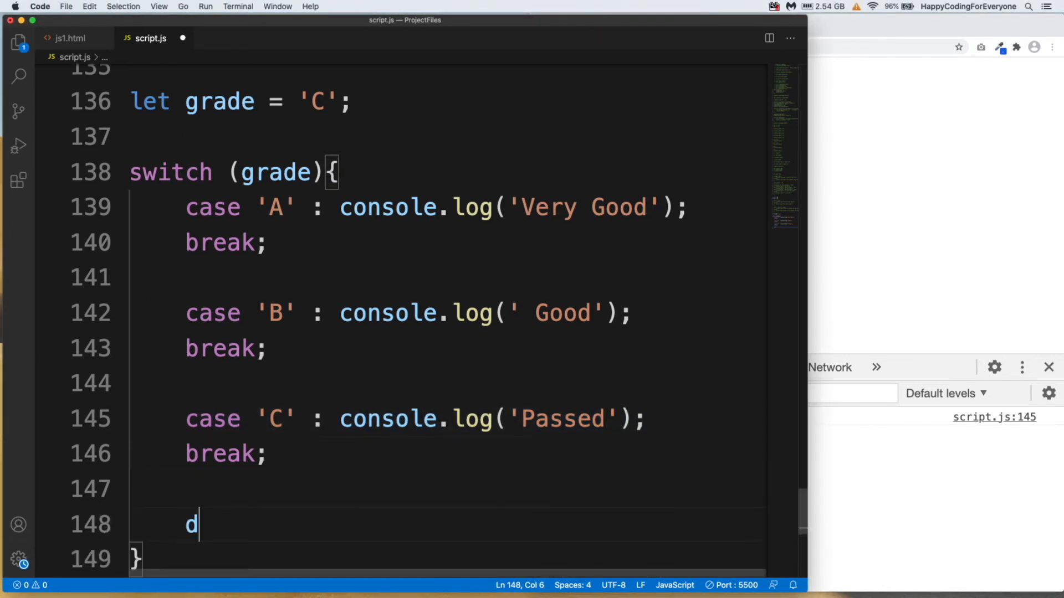
{"action": "type", "text": "efault: console.log('Pleas"}
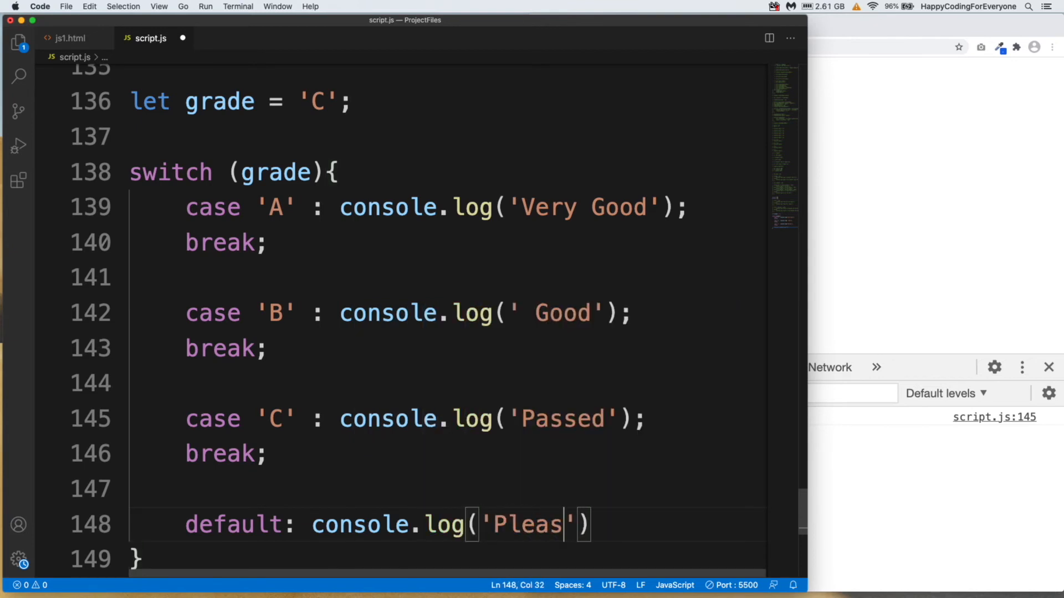
{"action": "type", "text": "e add a valid grade v"}
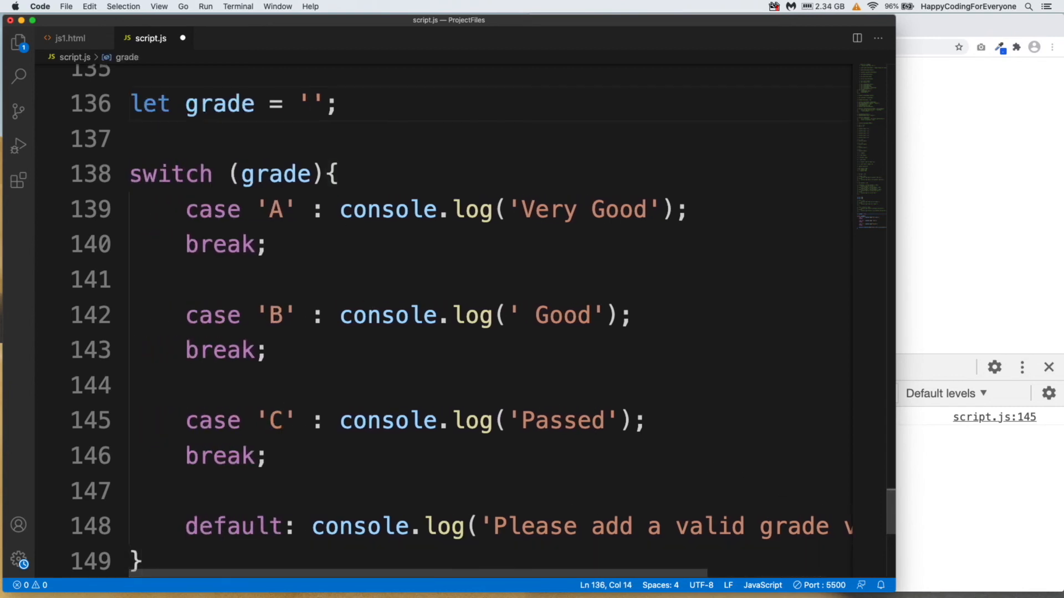
Set grade to 'F', save, and review the case values so the default branch runs.
{"action": "type", "text": "F"}
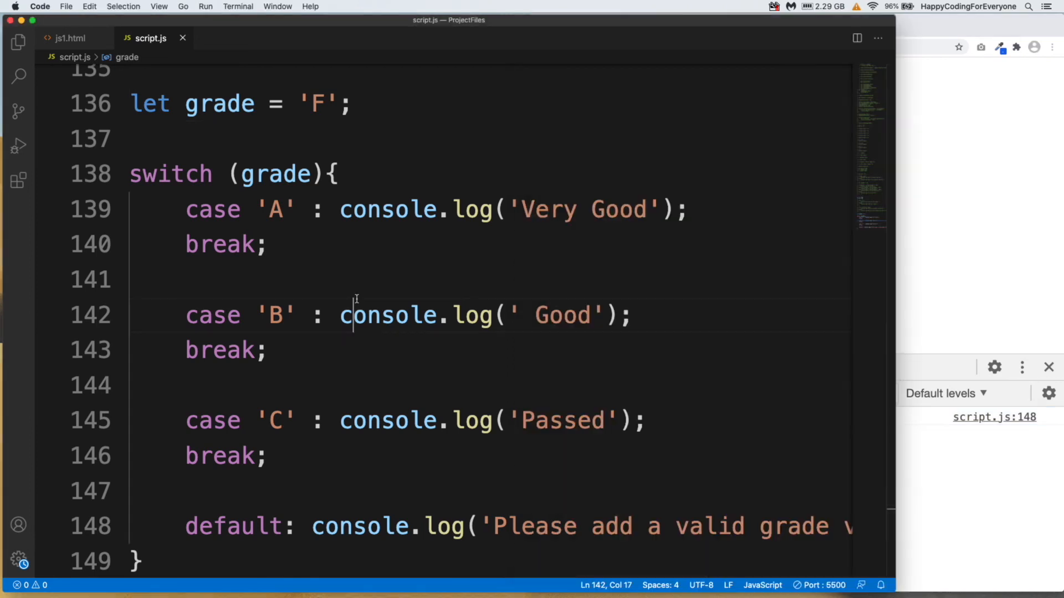
{"action": "double_click", "coordinate": [318, 105]}
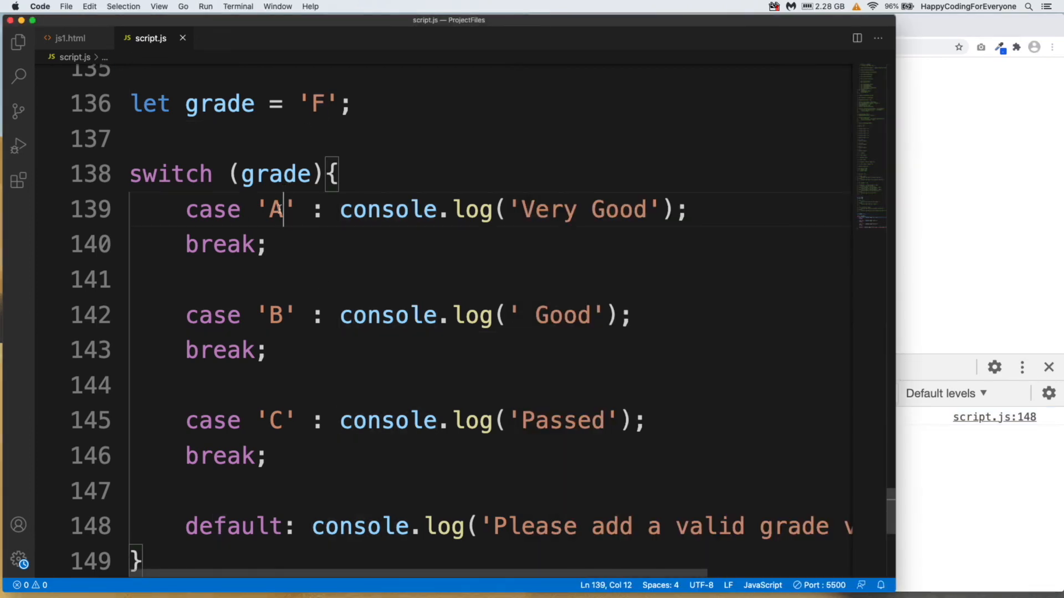
{"action": "left_click", "coordinate": [276, 421]}
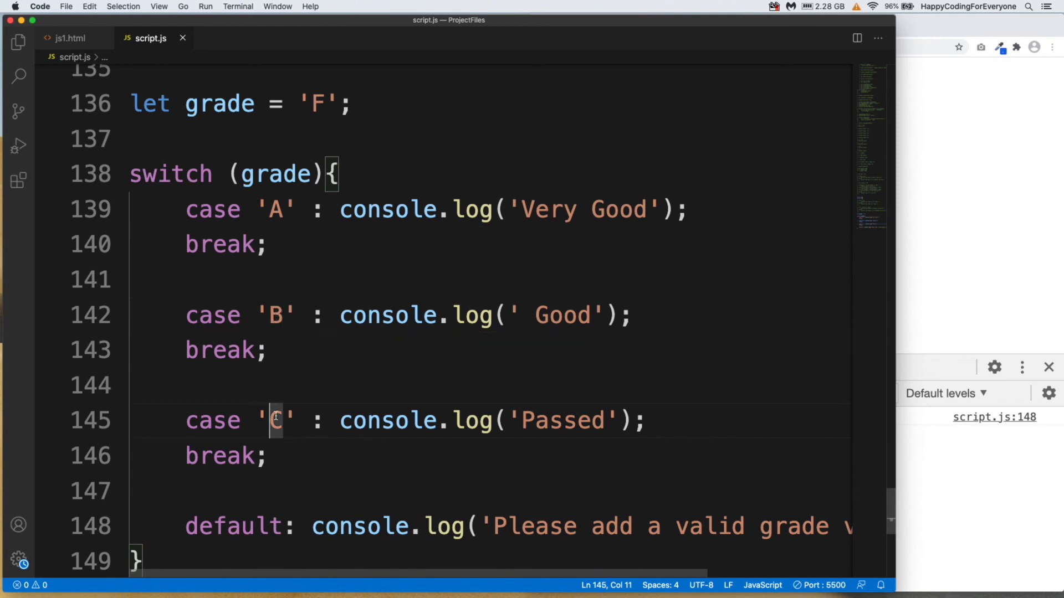